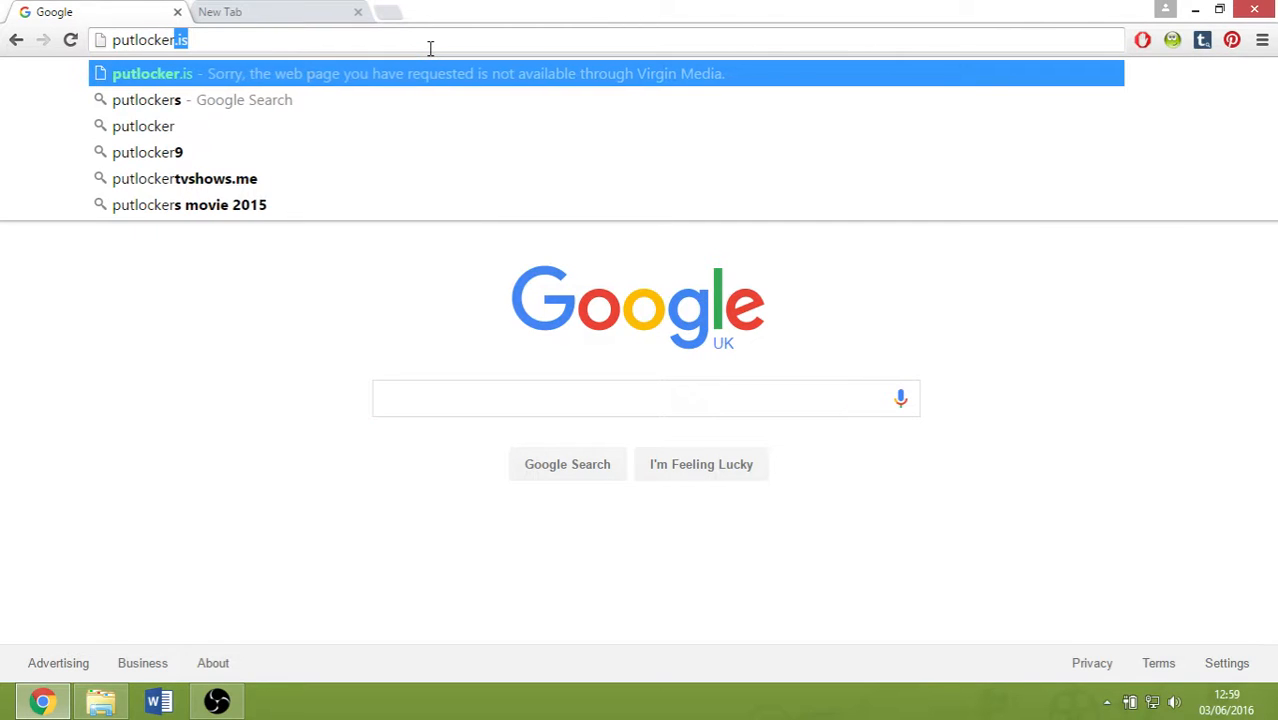
# Step: Navigate to putlocker.is and land on Virgin Media's High Court blocked-site notice
pyautogui.click(152, 72)
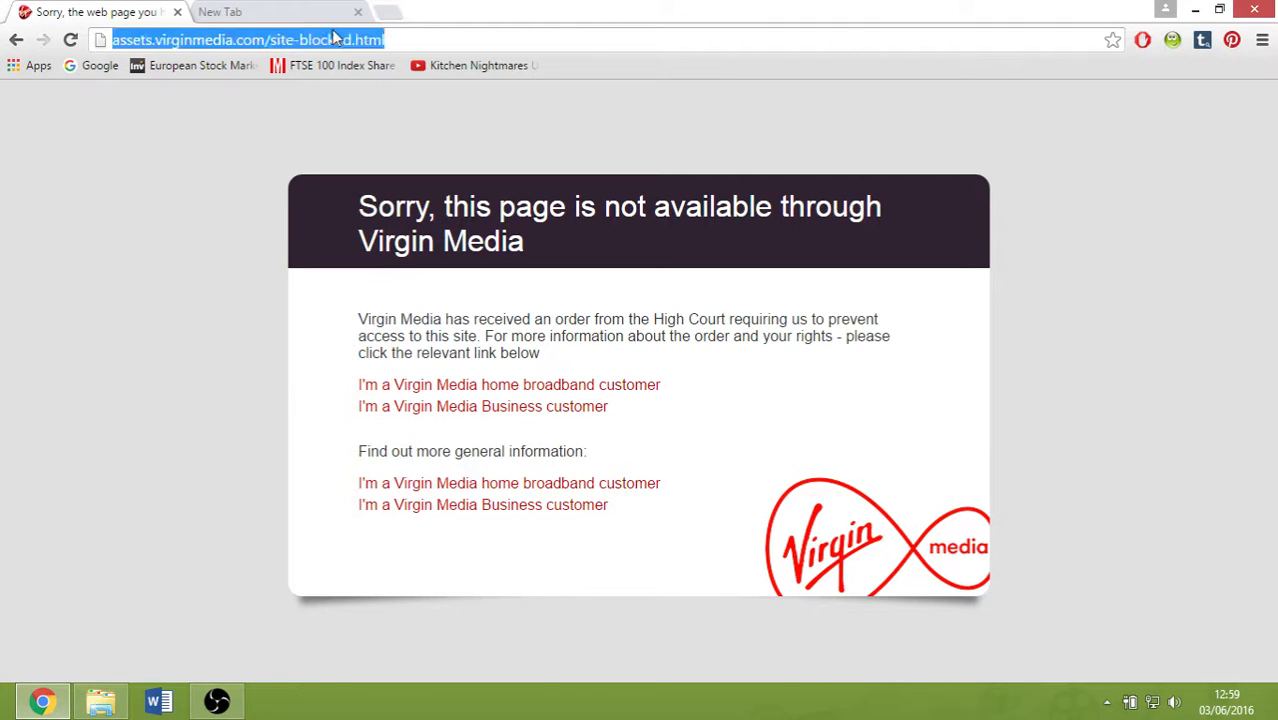
# Step: Search Google for 'anonymous proxy' and go to the 'Free Proxy - hide.me' result
pyautogui.write('an')
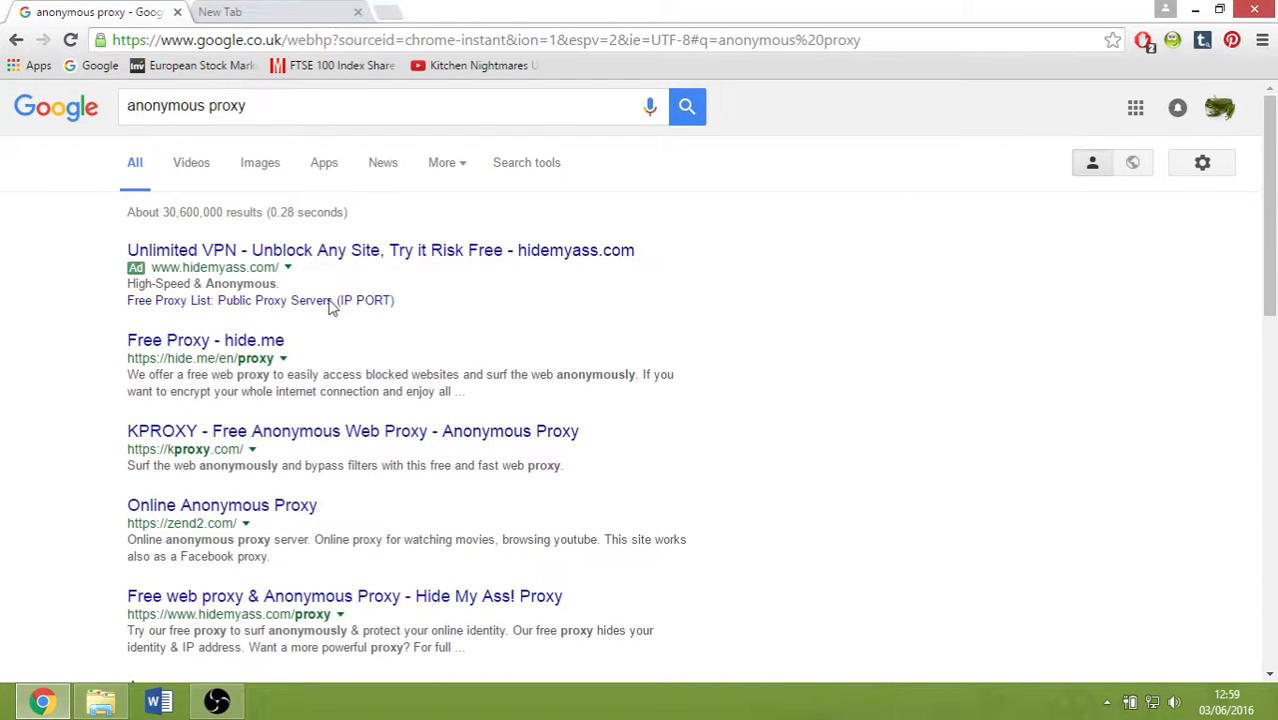
pyautogui.click(206, 340)
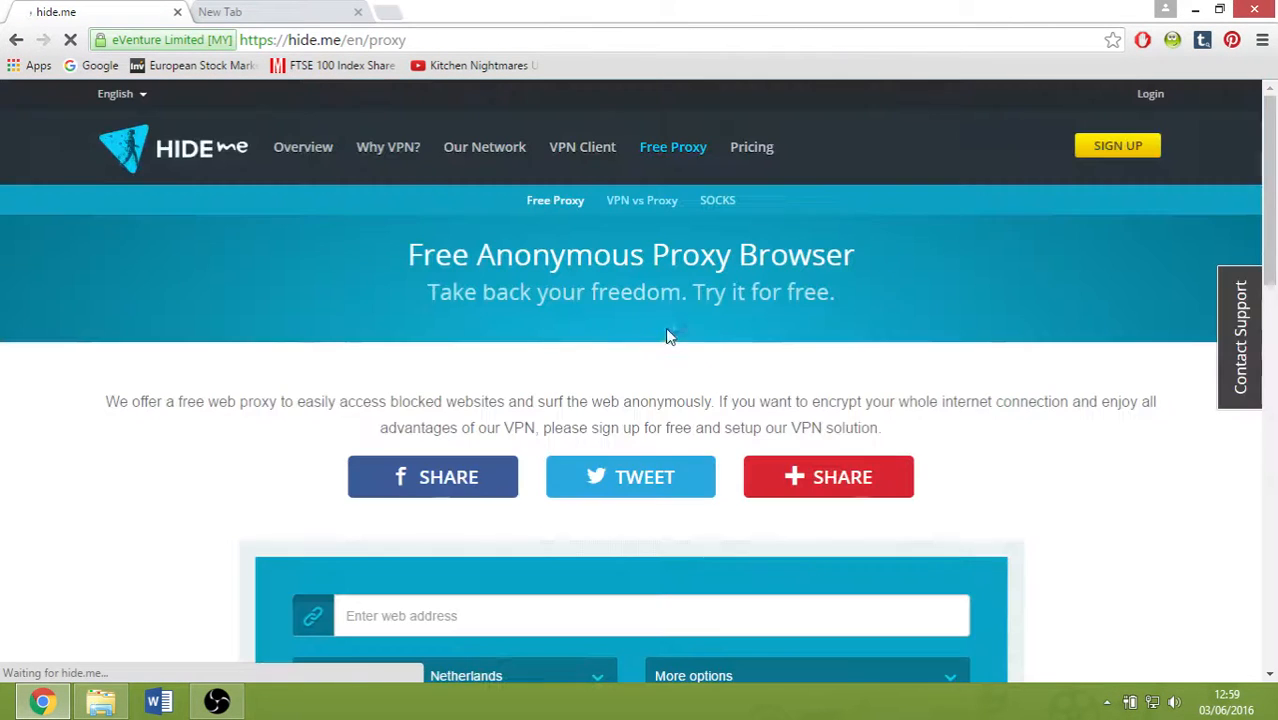
# Step: Enter putlocker.is in the proxy address field and visit it anonymously via the Netherlands server
pyautogui.scroll(-3)
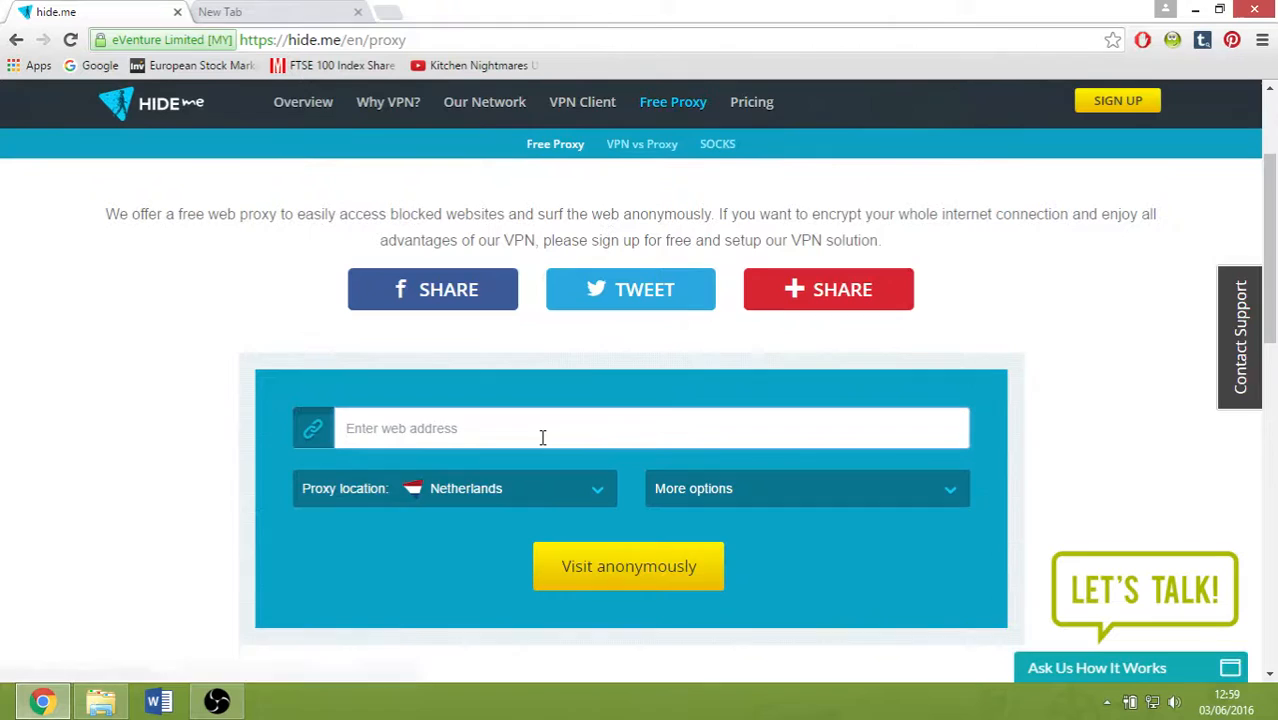
pyautogui.write('putt')
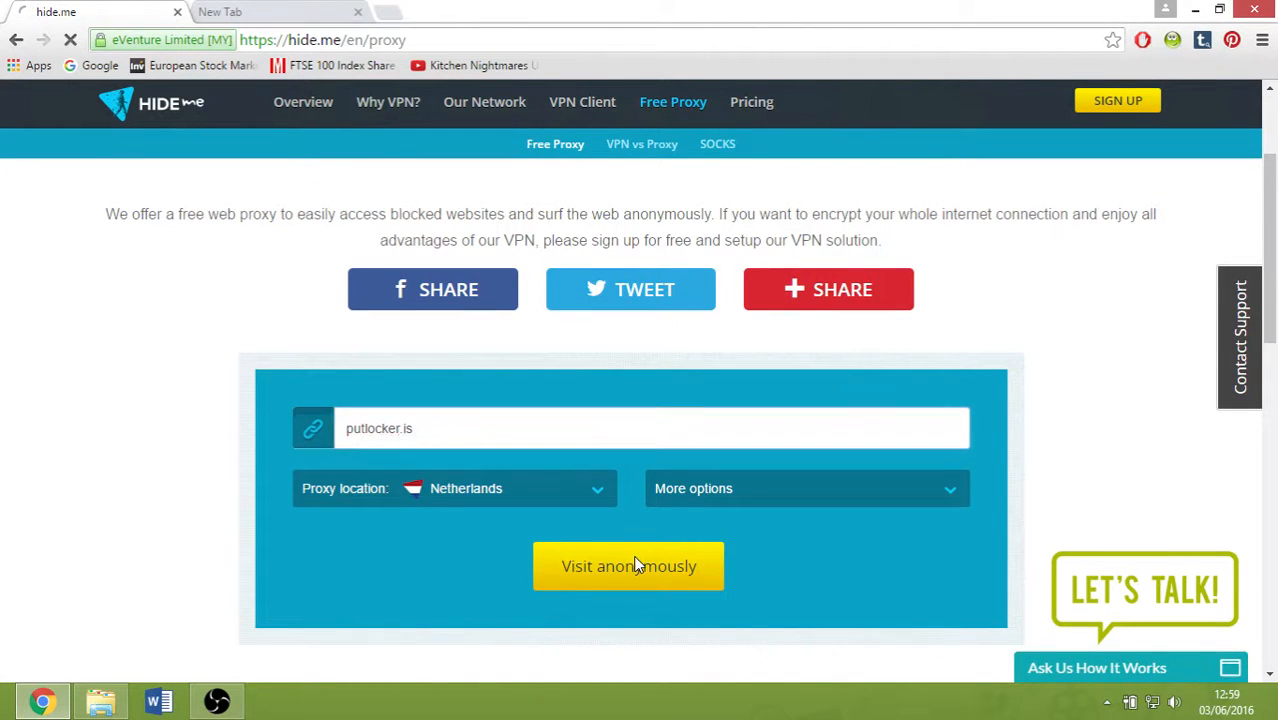
pyautogui.click(628, 564)
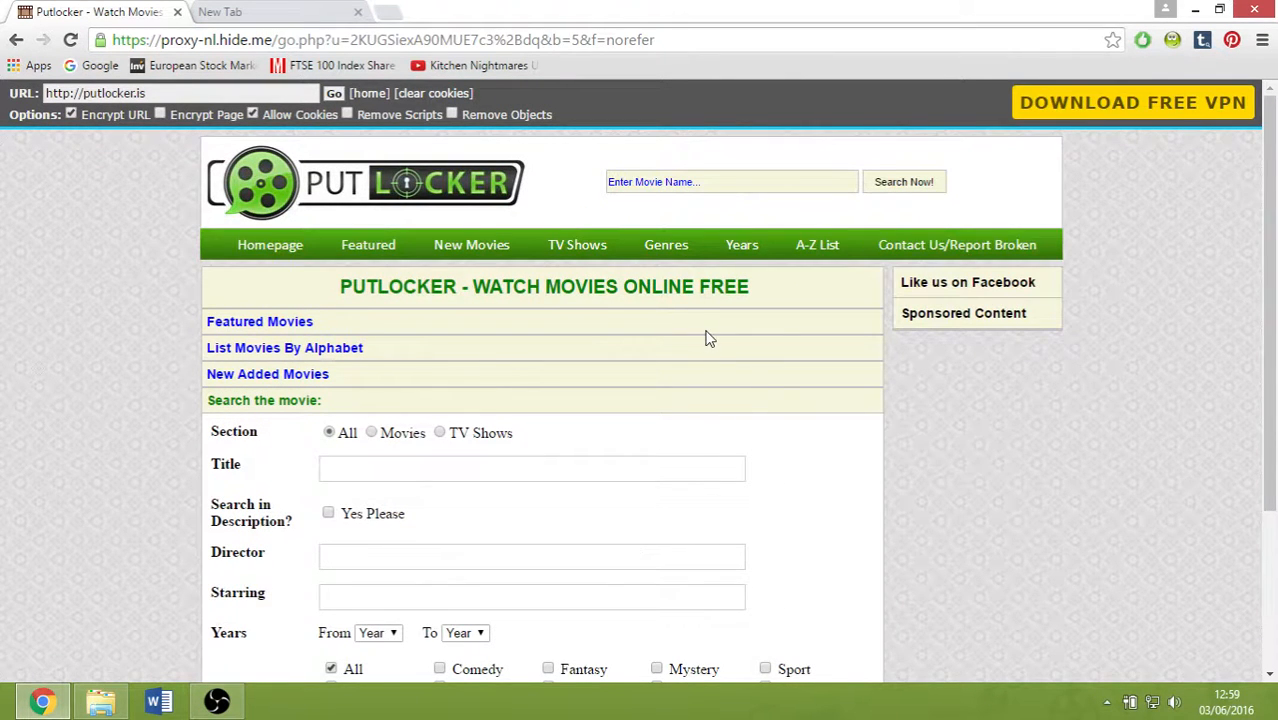
# Step: Browse New Movies Today and load the Innocence of Memories watch page
pyautogui.click(532, 376)
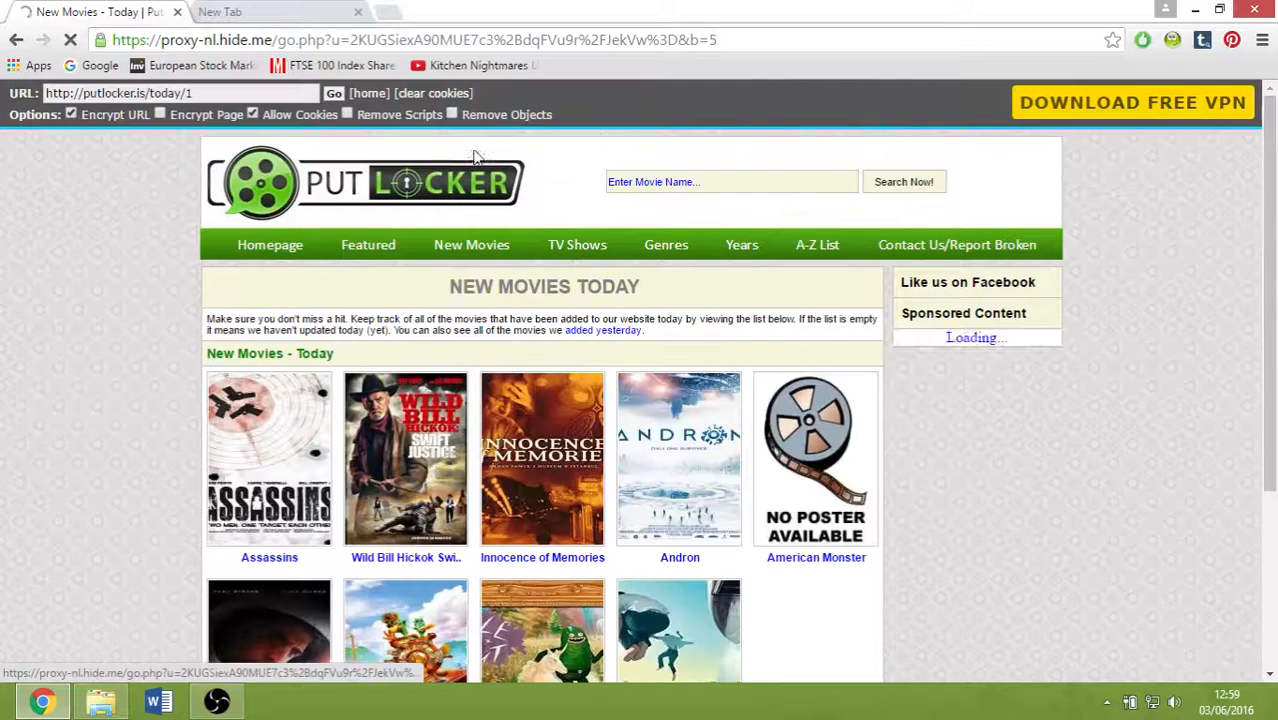
pyautogui.click(542, 458)
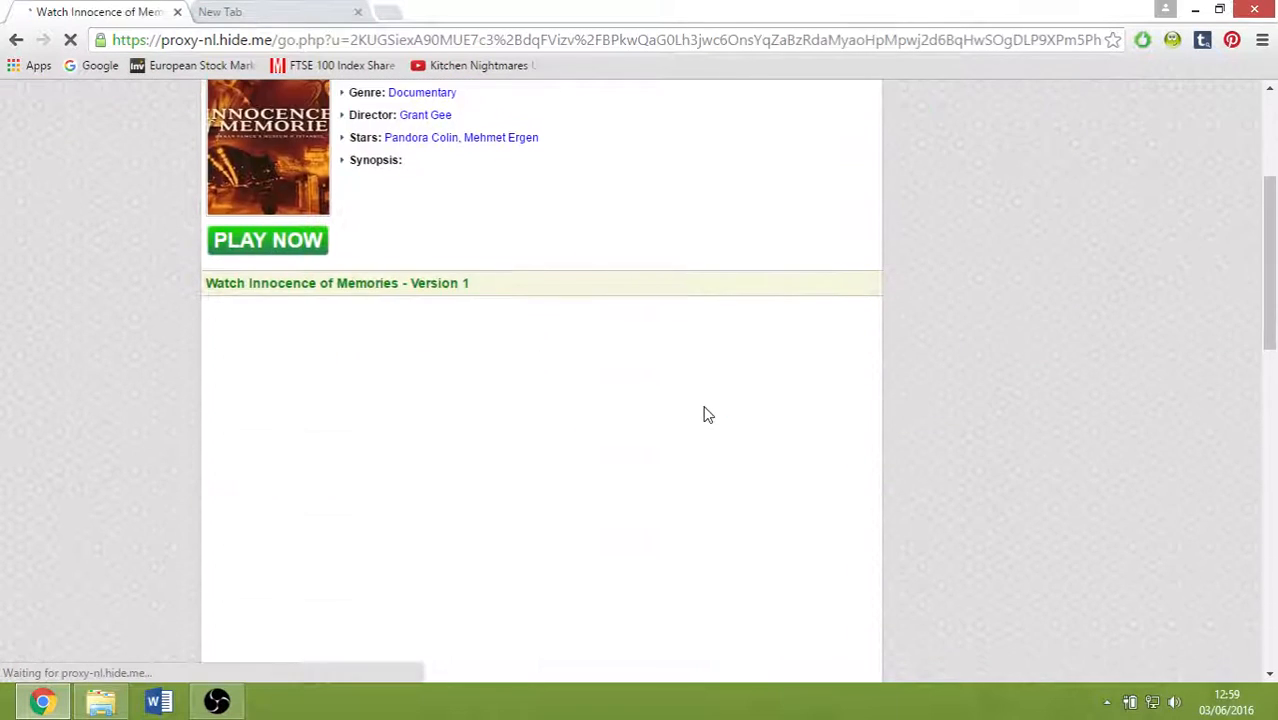